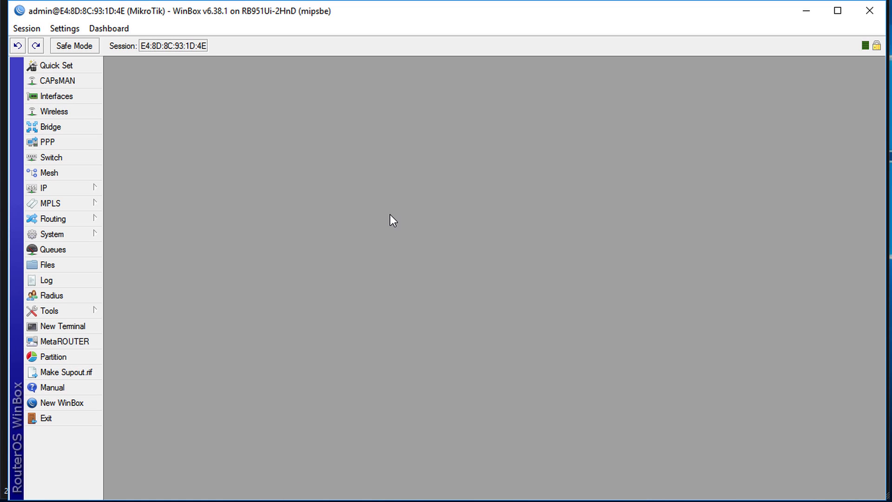
pyautogui.moveTo(51, 127)
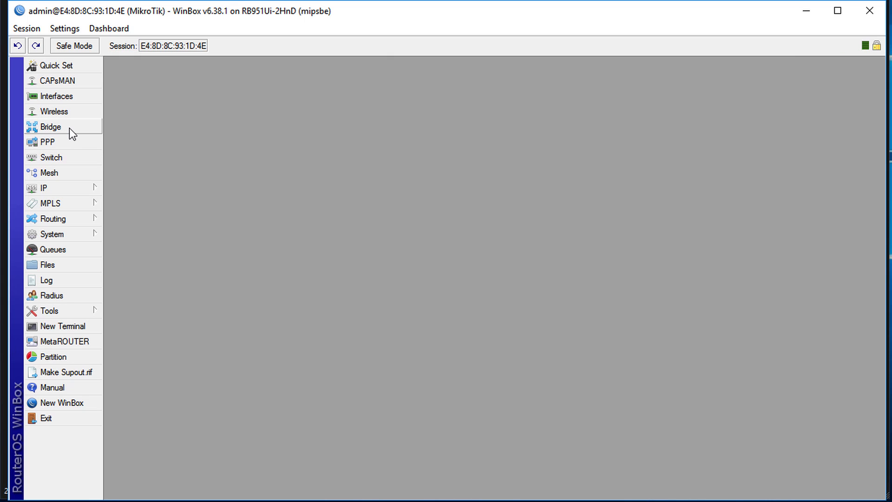
# Step: Open the Bridge list from the left menu and select bridge1
pyautogui.click(51, 126)
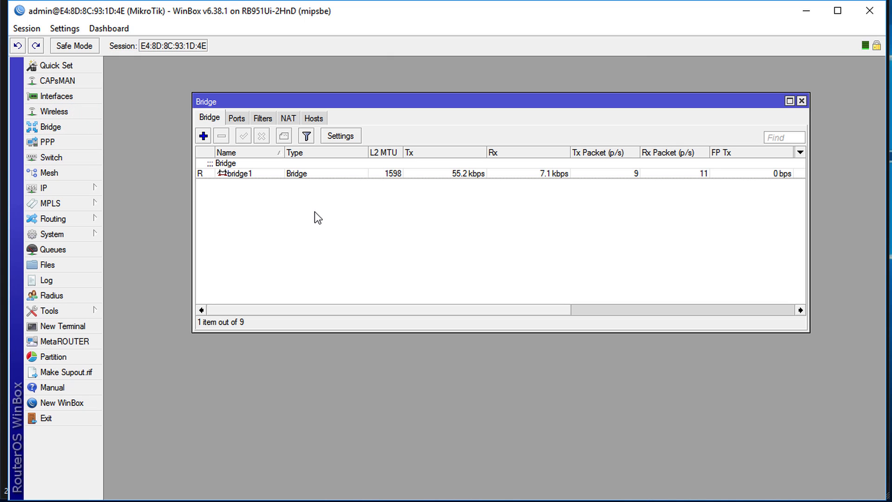
pyautogui.click(252, 173)
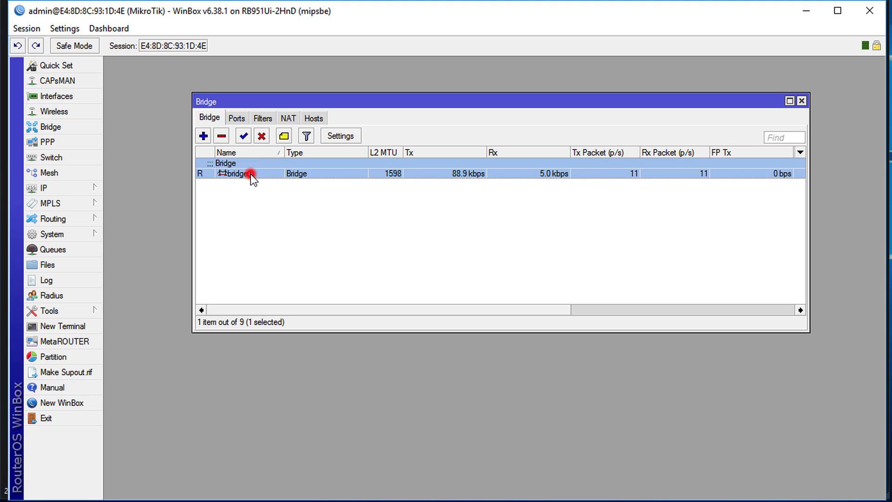
pyautogui.moveTo(275, 209)
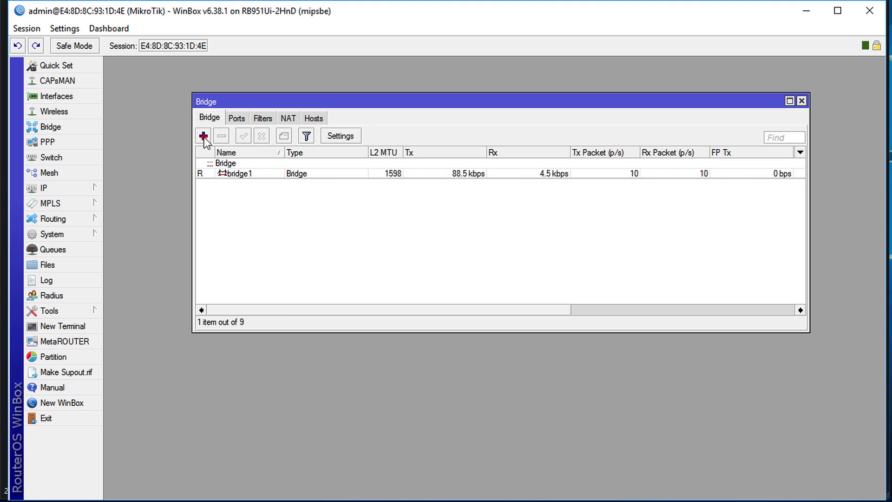
# Step: Add a new bridge named bridge2 with the comment 'bridge2'
pyautogui.click(203, 135)
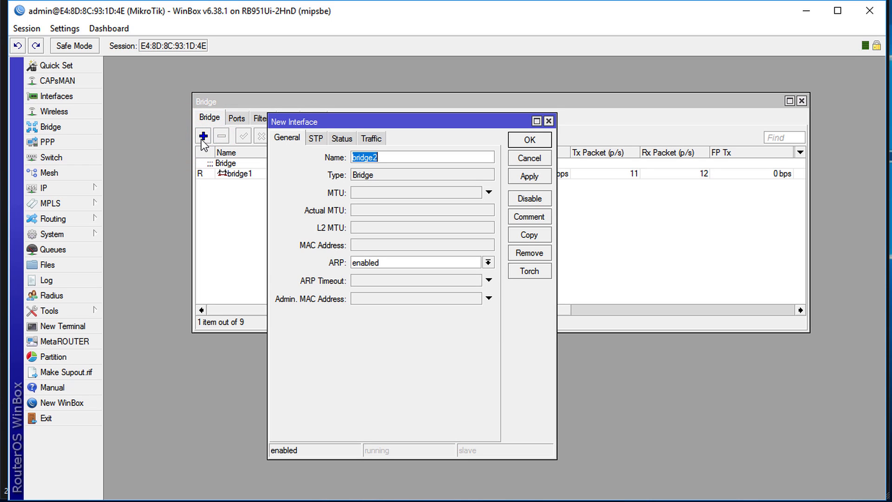
pyautogui.moveTo(419, 157)
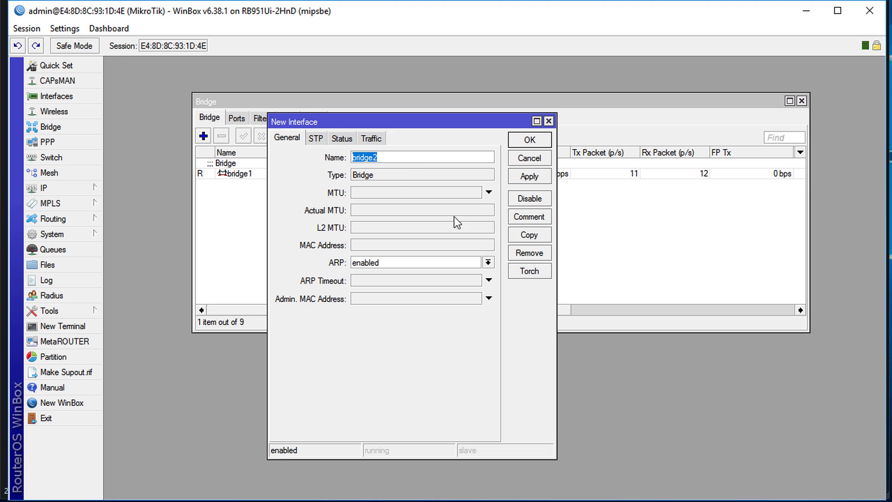
pyautogui.click(528, 216)
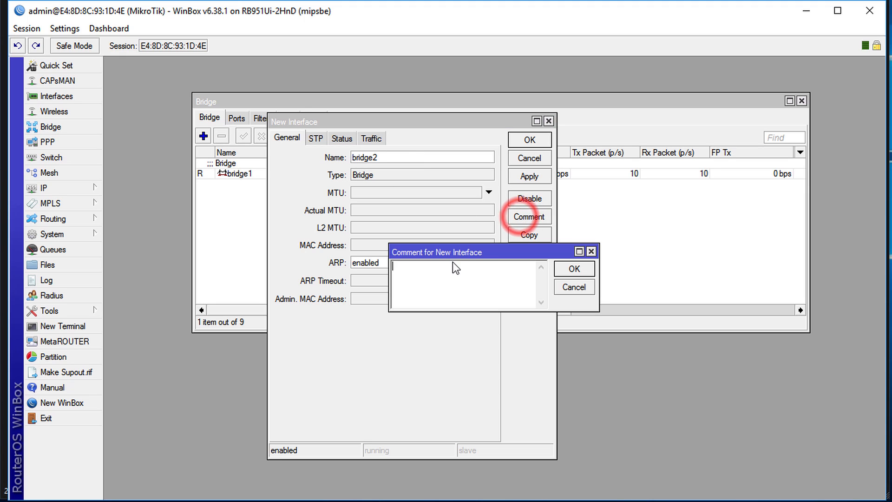
pyautogui.write('bridge2')
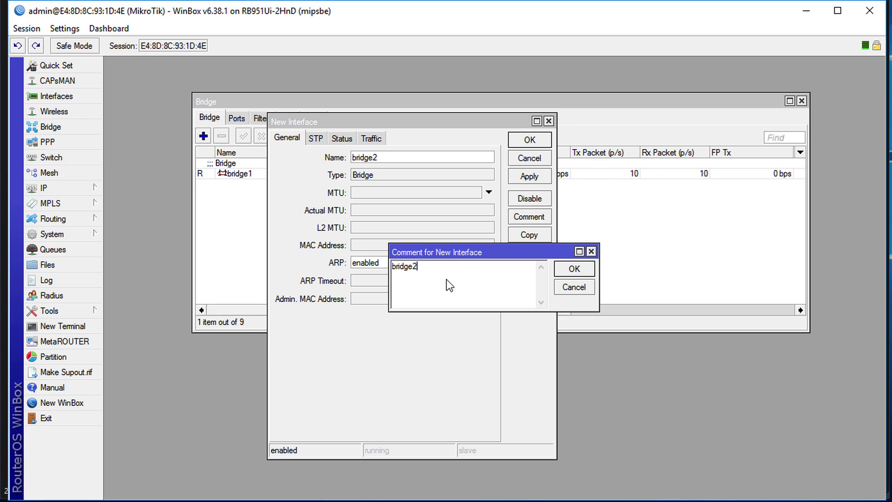
pyautogui.moveTo(565, 292)
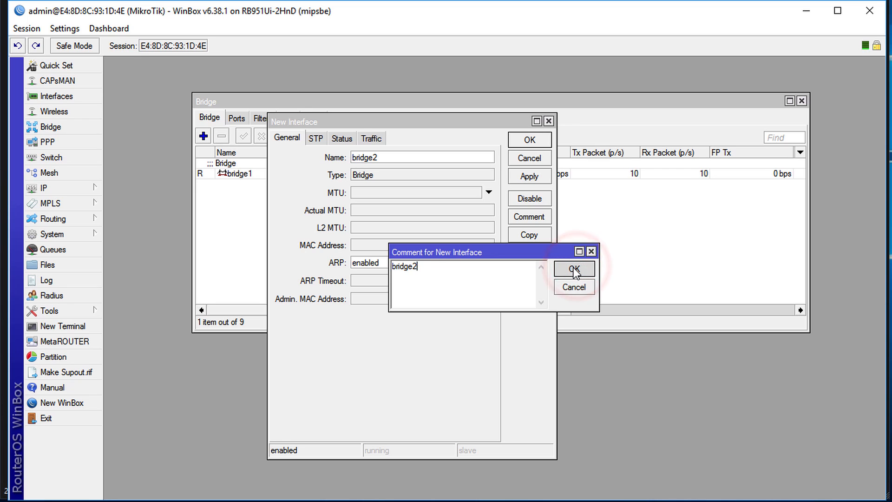
pyautogui.click(572, 268)
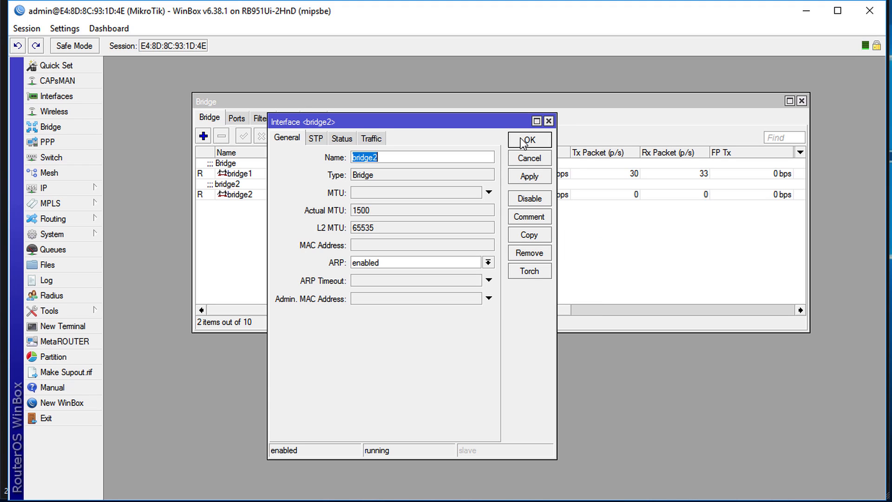
pyautogui.click(529, 140)
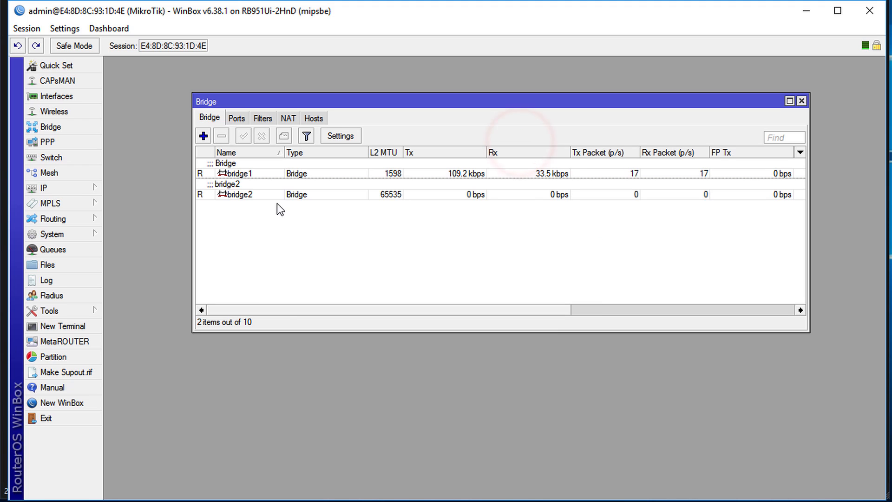
pyautogui.click(236, 194)
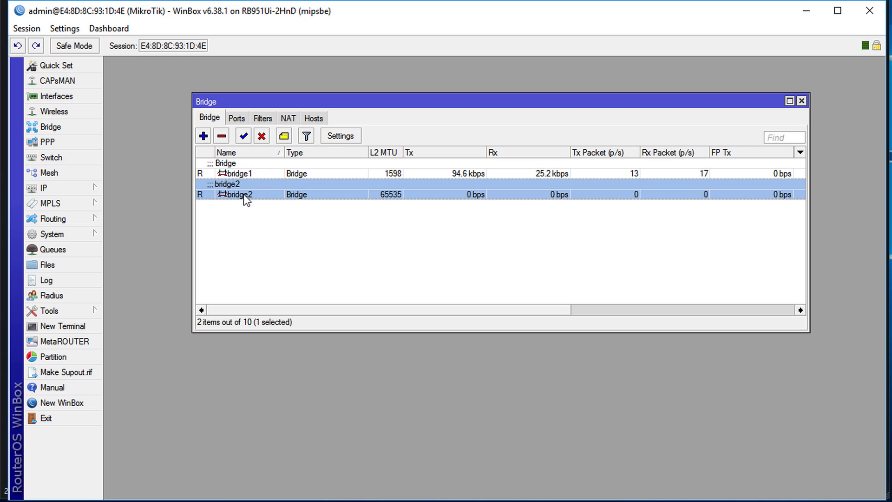
pyautogui.moveTo(263, 206)
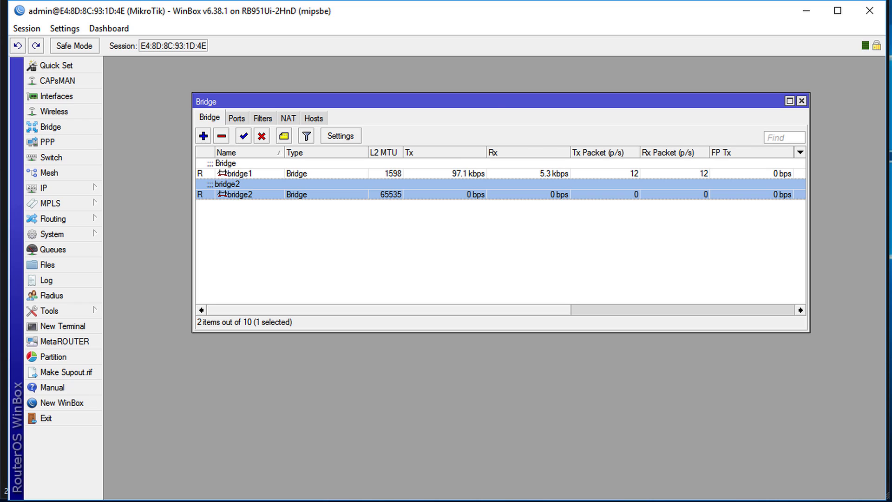
pyautogui.moveTo(243, 222)
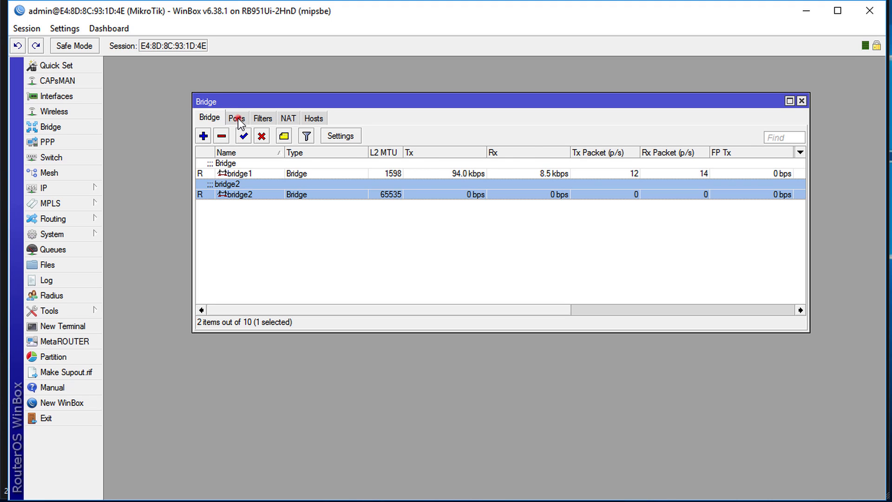
# Step: Show the Ports list with ether2–ether5 and wlan1 on bridge1
pyautogui.click(236, 117)
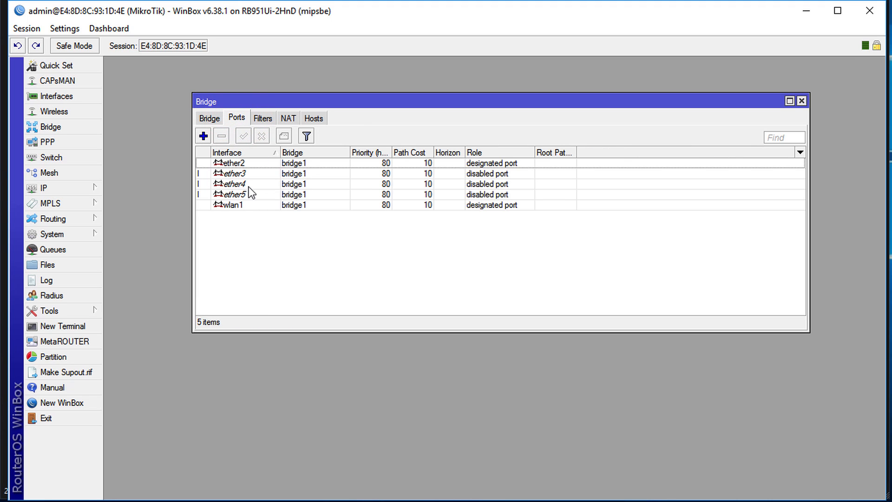
pyautogui.click(230, 183)
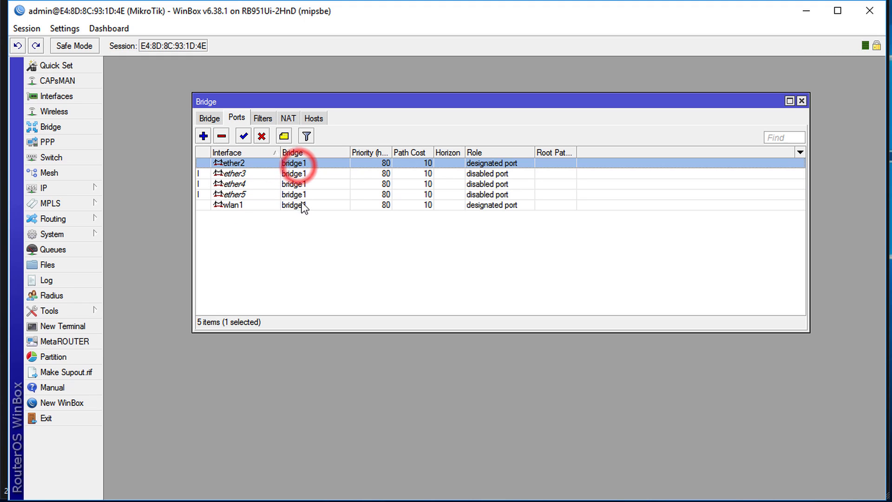
pyautogui.moveTo(239, 170)
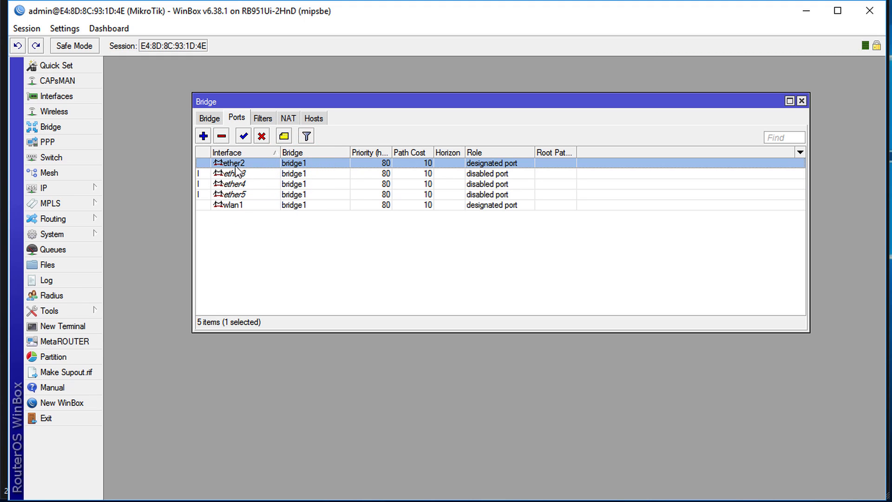
pyautogui.moveTo(54, 141)
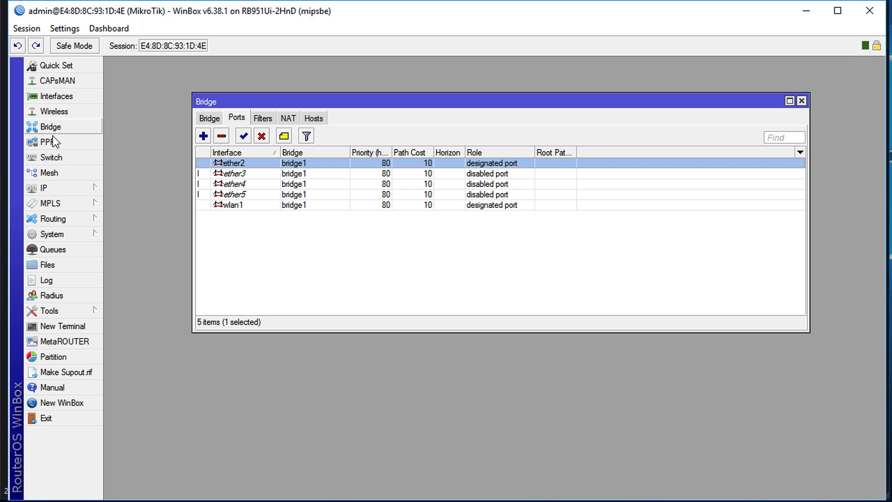
pyautogui.moveTo(44, 108)
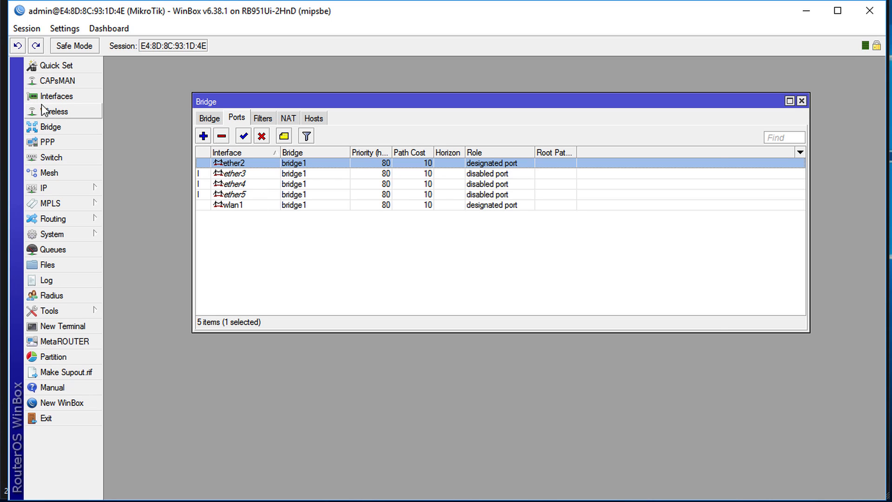
pyautogui.click(56, 95)
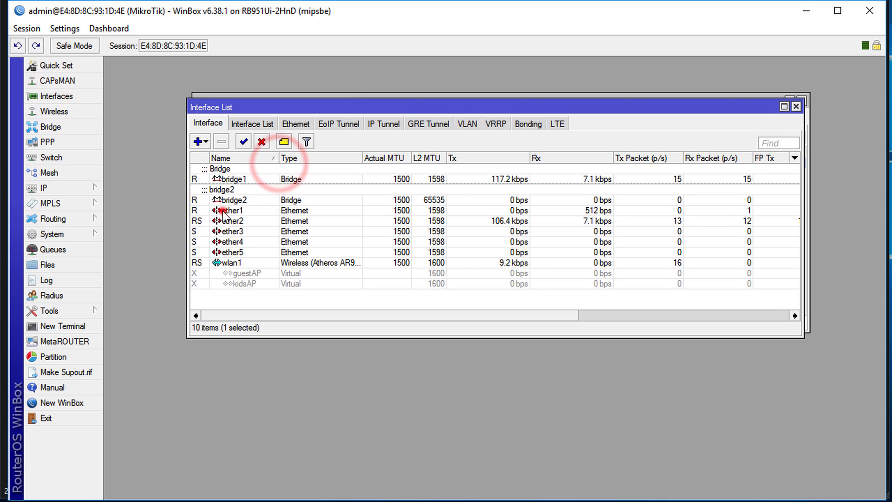
pyautogui.click(231, 210)
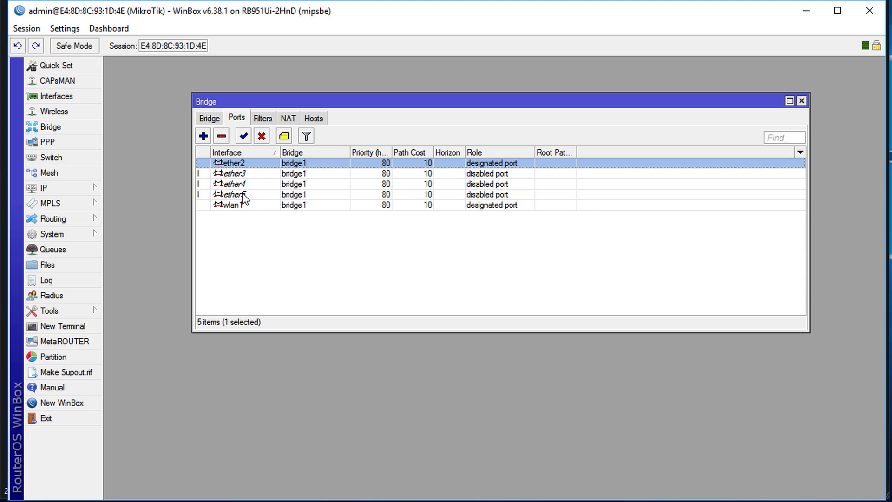
# Step: Change ether4's Bridge setting to bridge2, apply, and close the port settings
pyautogui.click(233, 194)
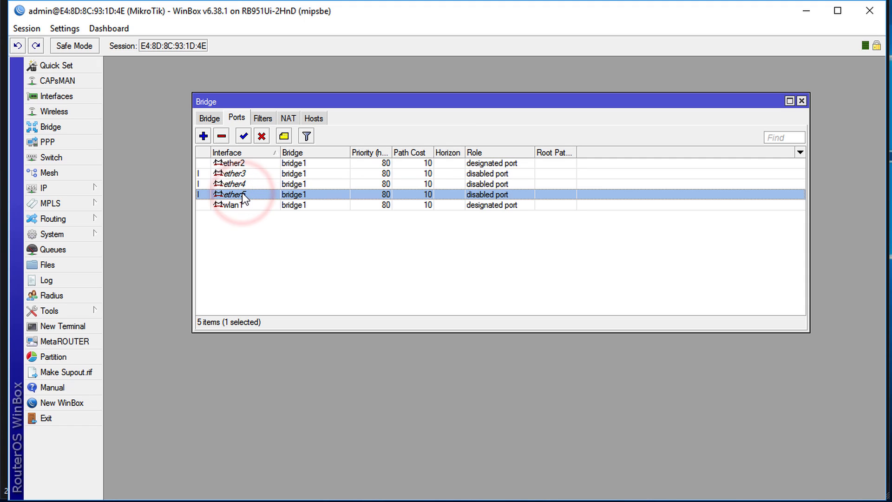
pyautogui.click(231, 183)
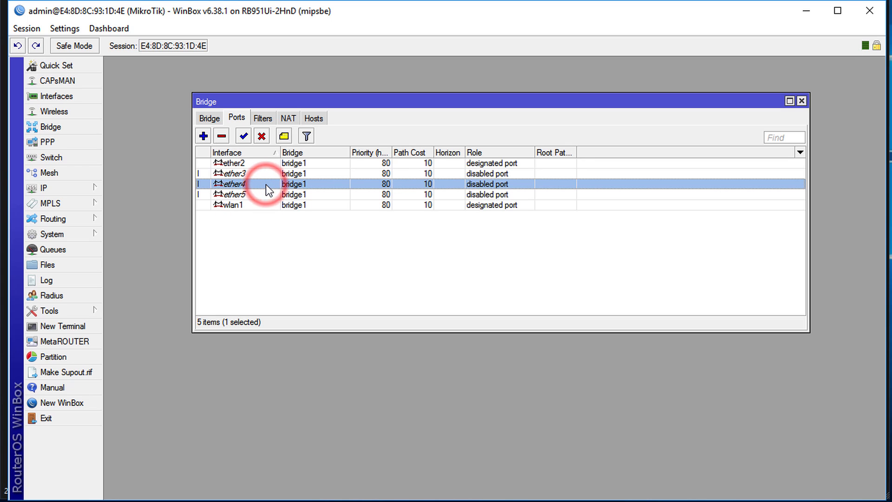
pyautogui.doubleClick(230, 184)
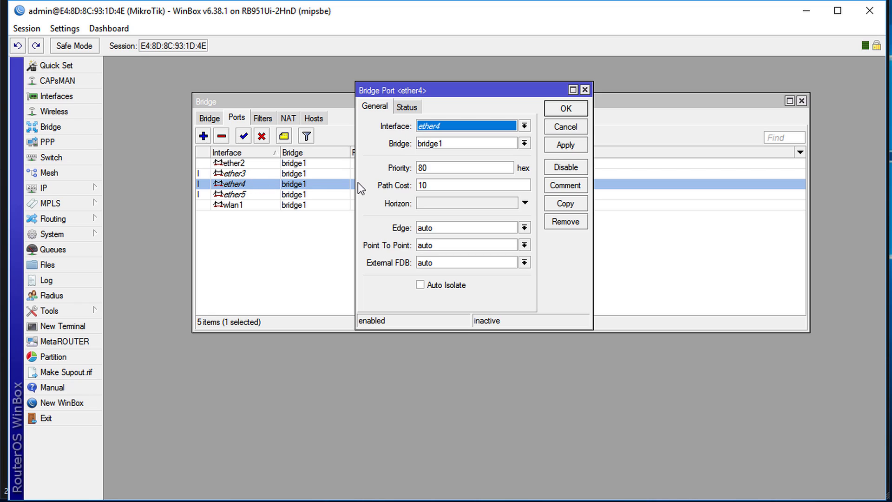
pyautogui.moveTo(444, 152)
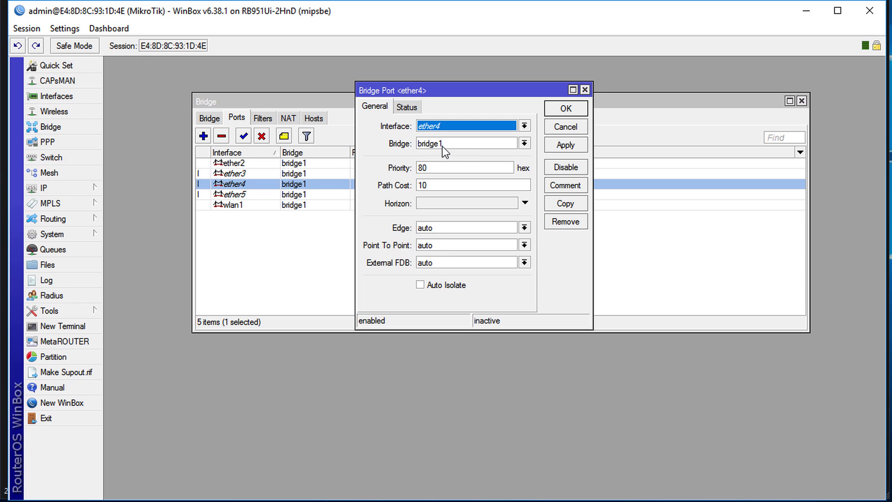
pyautogui.click(522, 144)
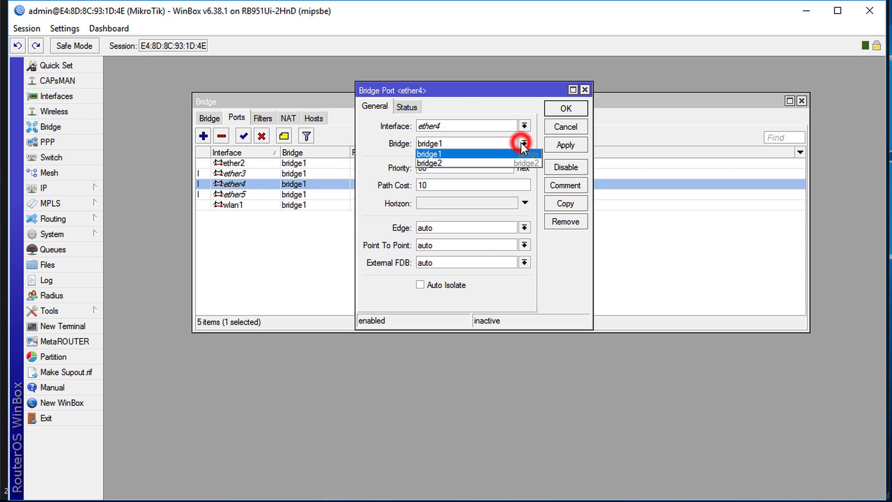
pyautogui.click(429, 163)
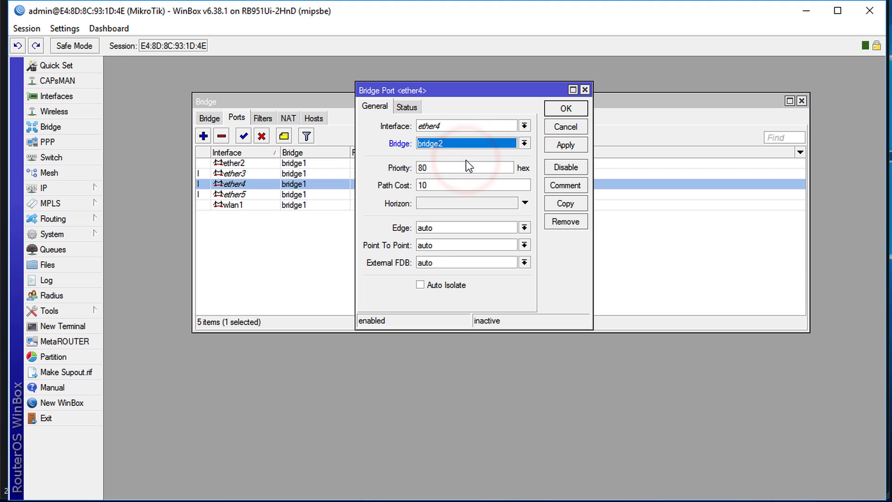
pyautogui.moveTo(542, 261)
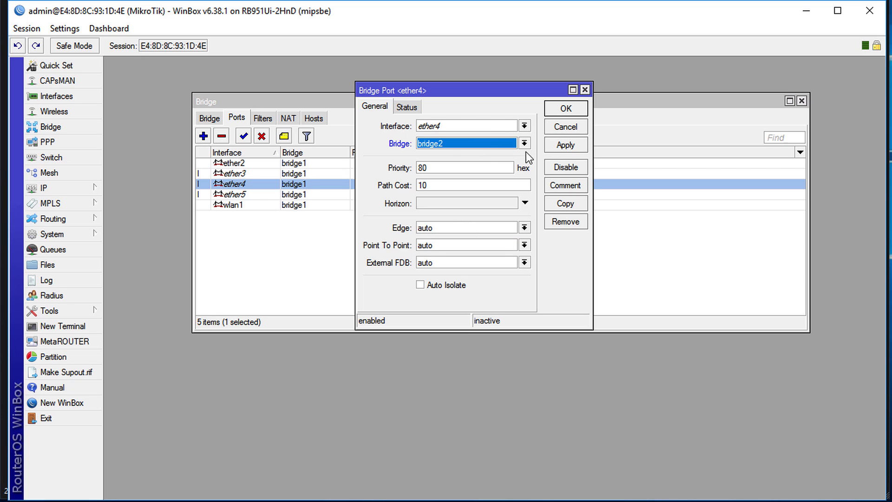
pyautogui.click(565, 145)
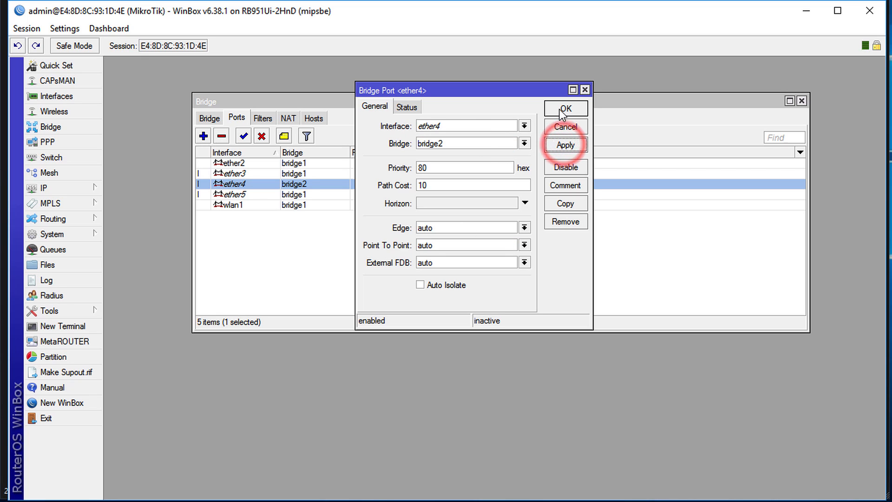
pyautogui.click(565, 109)
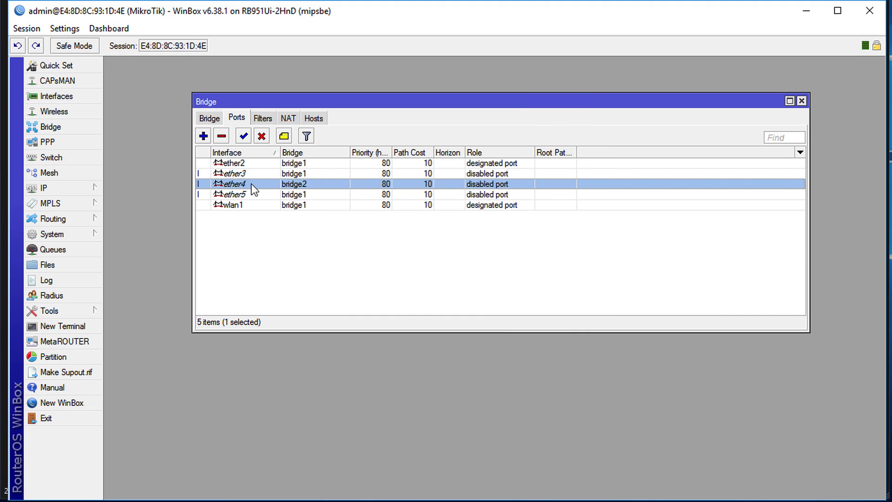
# Step: Set ether5's Bridge to bridge2 in its port settings
pyautogui.click(307, 194)
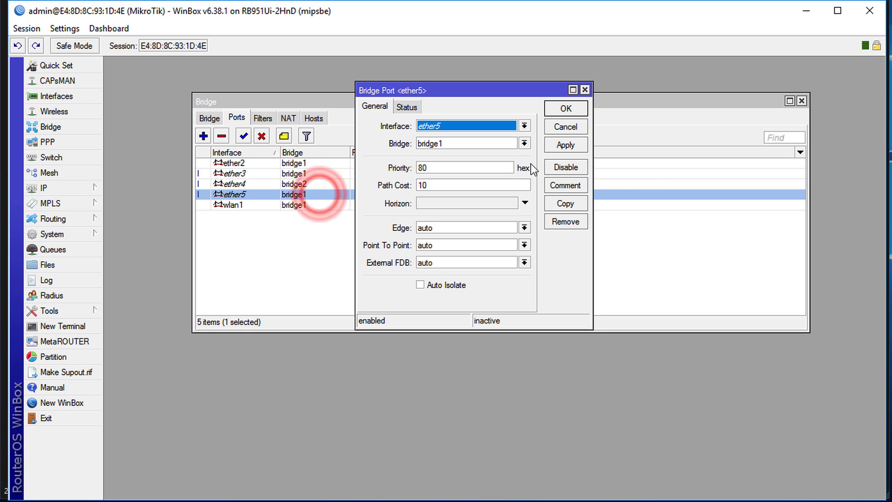
pyautogui.click(524, 143)
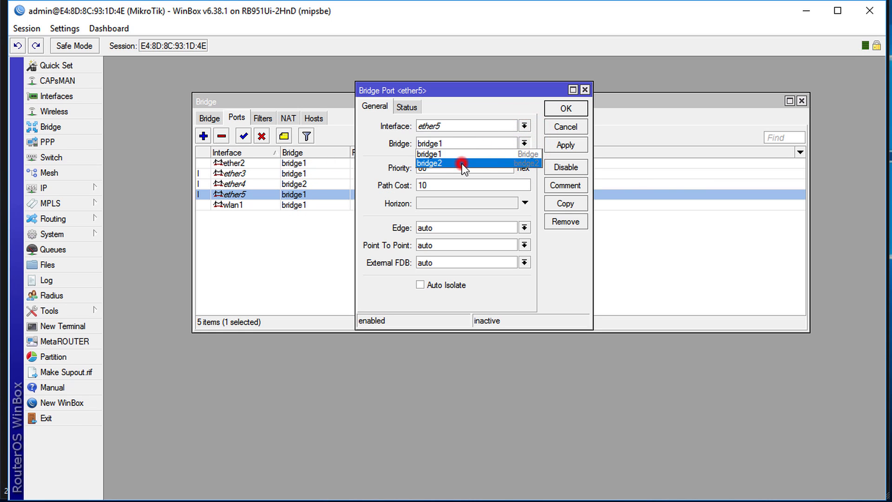
pyautogui.click(565, 109)
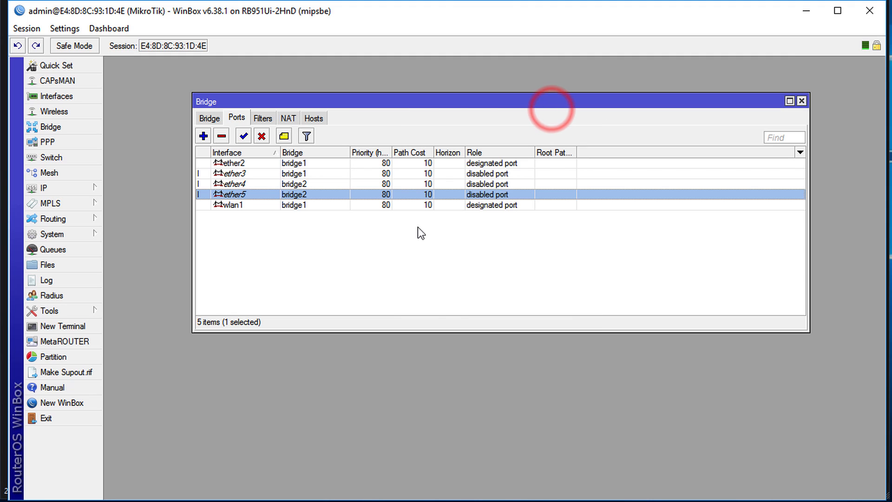
pyautogui.moveTo(251, 188)
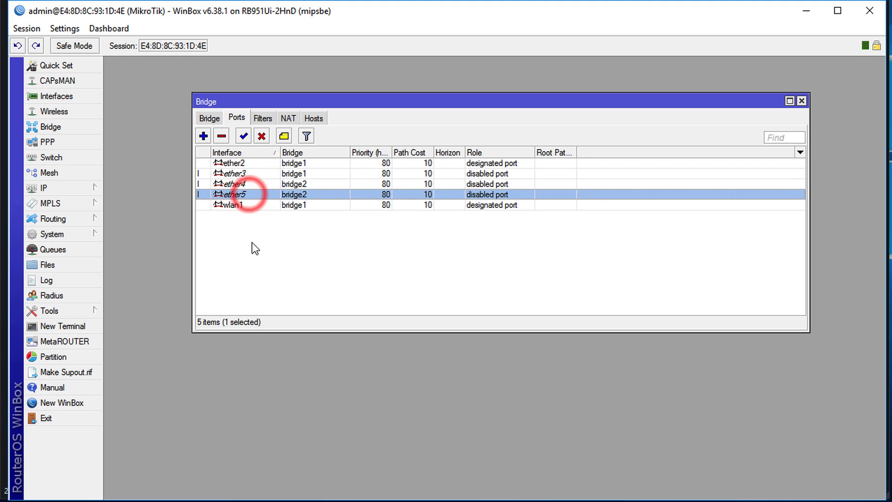
pyautogui.moveTo(273, 183)
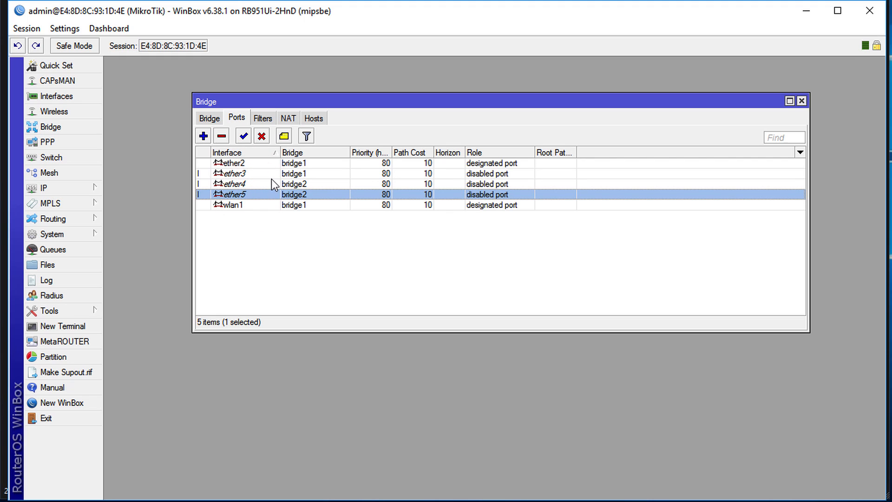
pyautogui.moveTo(266, 206)
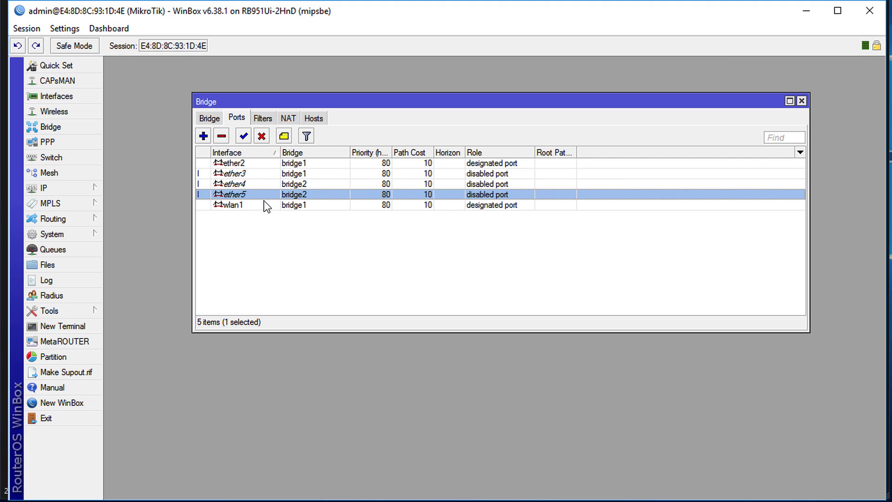
pyautogui.moveTo(266, 192)
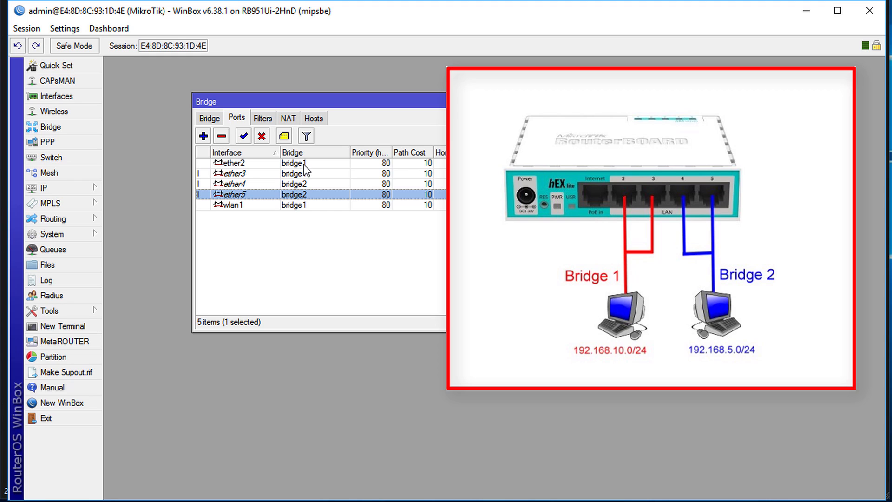
pyautogui.moveTo(304, 172)
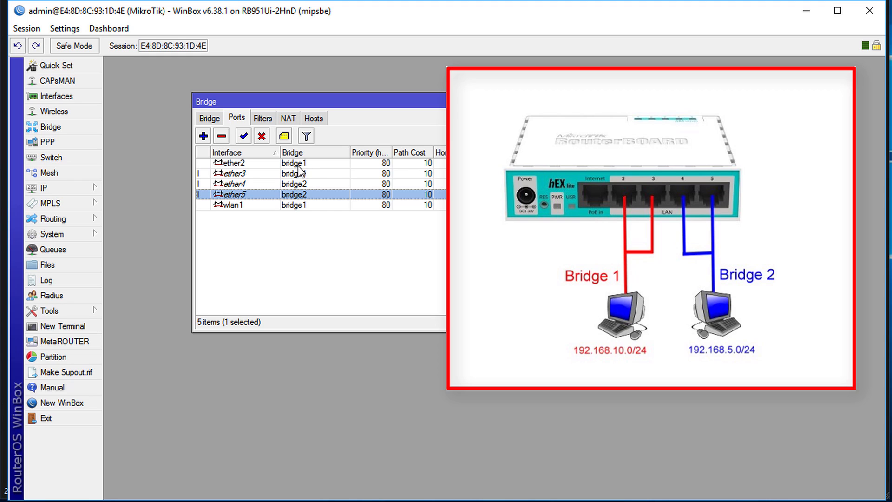